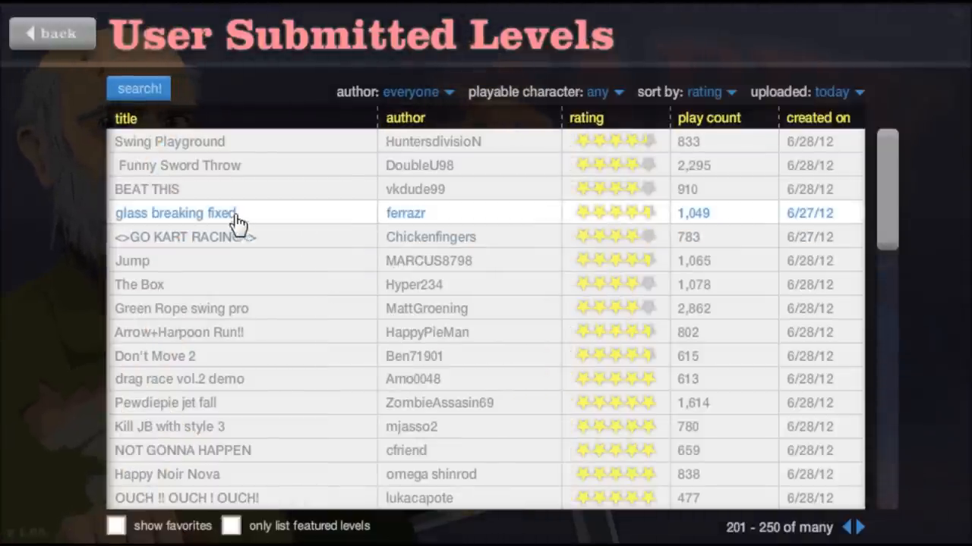
Step: Start BEAT THIS as the bicycle character and ride to a 12.43-second victory
{"action": "left_click", "coordinate": [177, 212]}
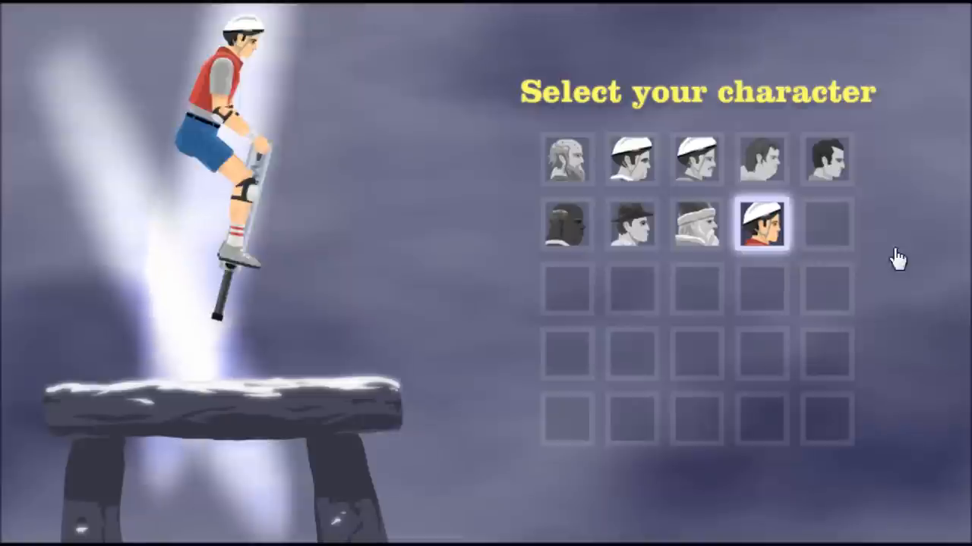
{"action": "left_click", "coordinate": [762, 221]}
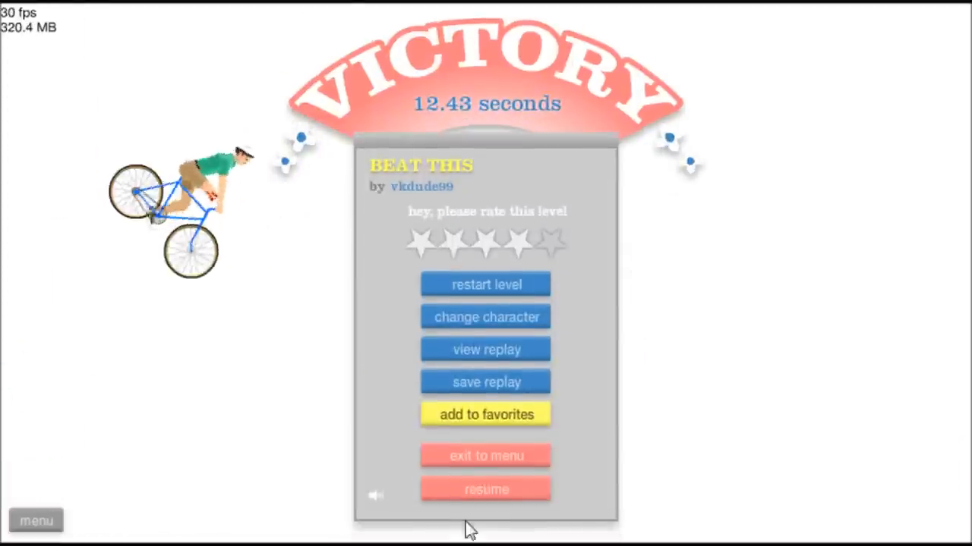
Step: Leave BEAT THIS, run DoubleU98's Funny Sword Throw, then exit back to the level list
{"action": "left_click", "coordinate": [485, 455]}
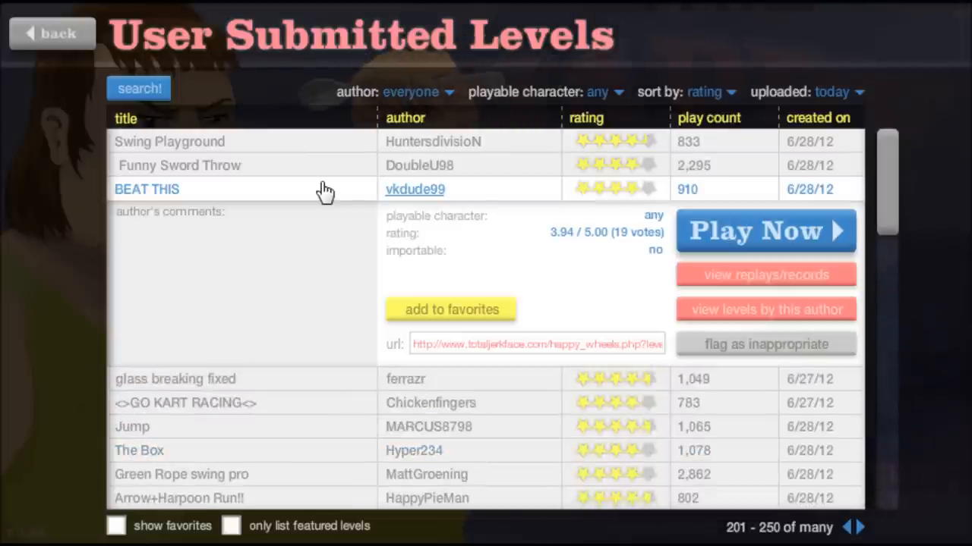
{"action": "left_click", "coordinate": [179, 164]}
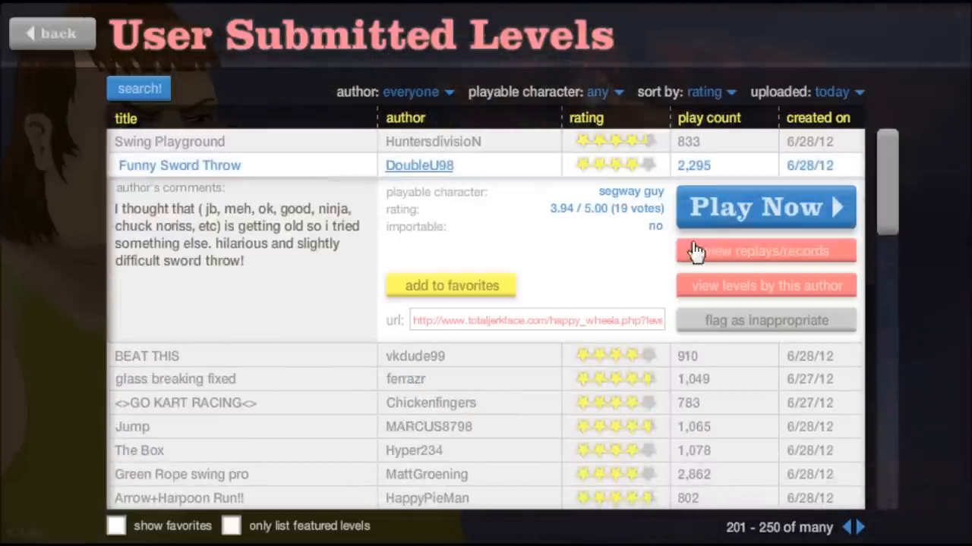
{"action": "left_click", "coordinate": [765, 207]}
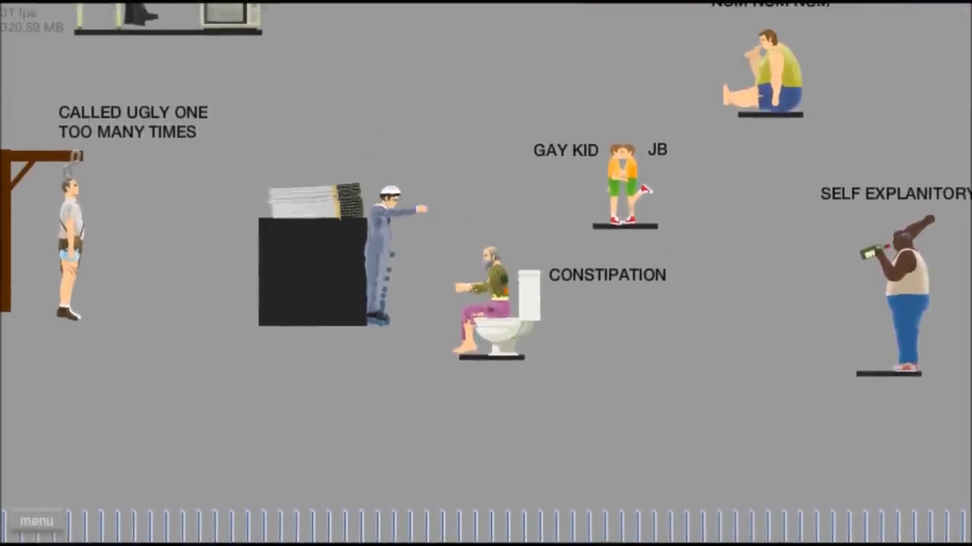
{"action": "scroll", "scroll_direction": "down", "scroll_amount": 3}
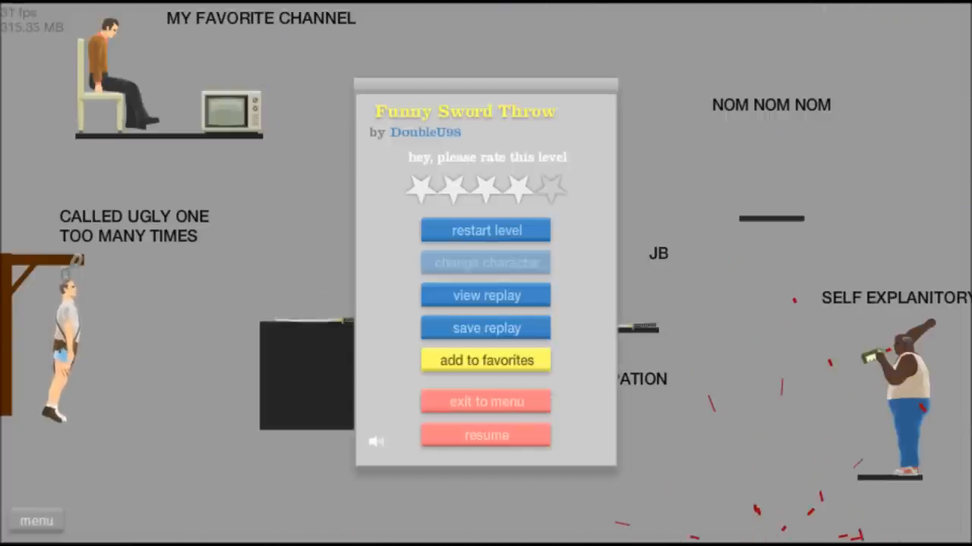
{"action": "left_click", "coordinate": [485, 400]}
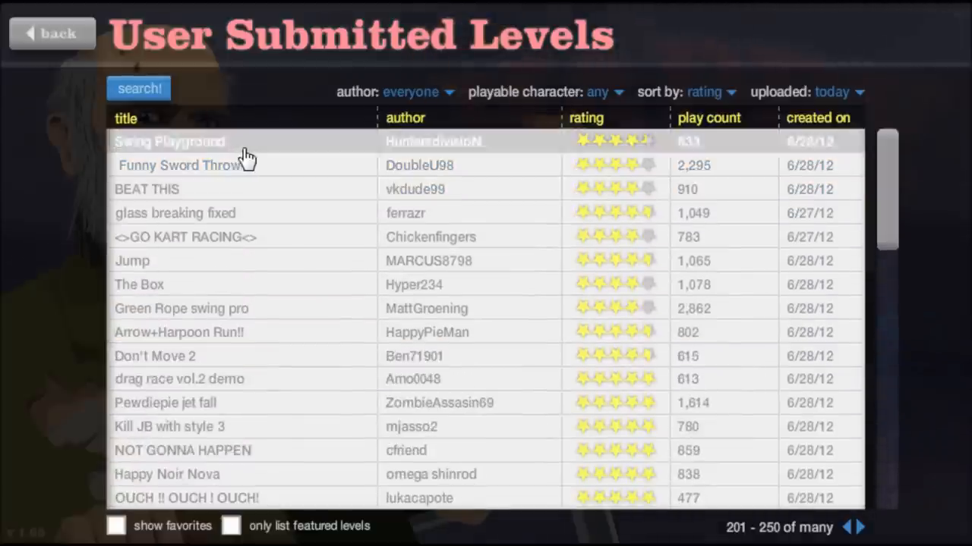
Step: Run Swing Playground, pumping the swing for momentum, then exit via the pause menu
{"action": "left_click", "coordinate": [170, 143]}
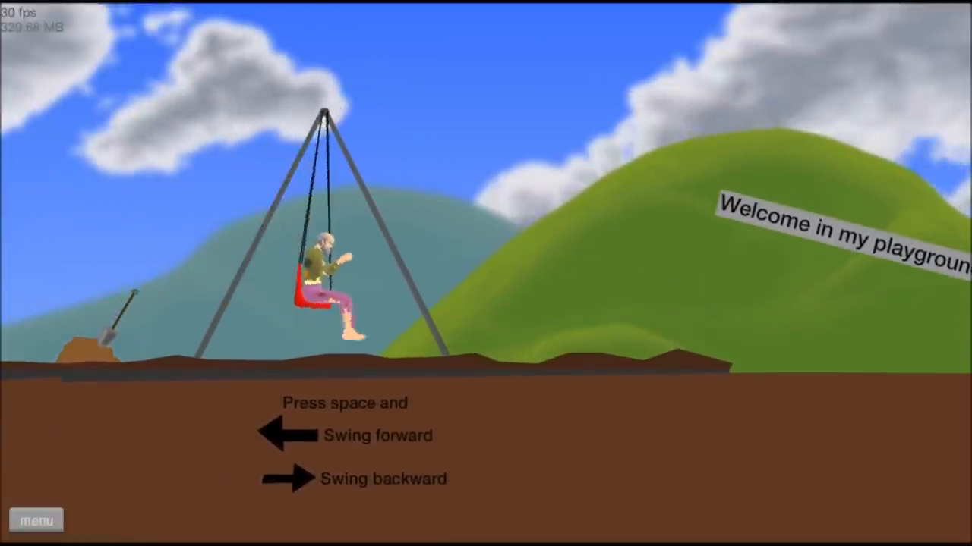
{"action": "key", "text": "space"}
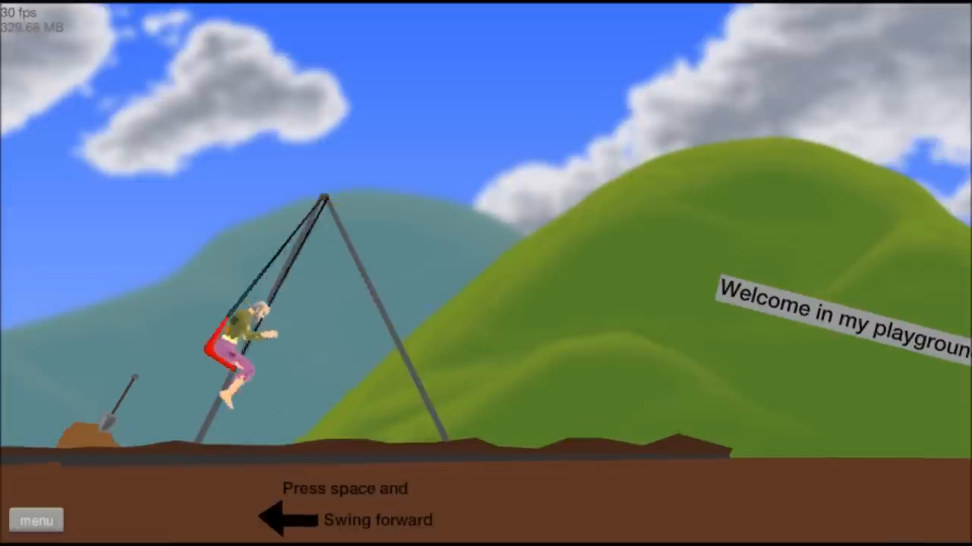
{"action": "key", "text": "space"}
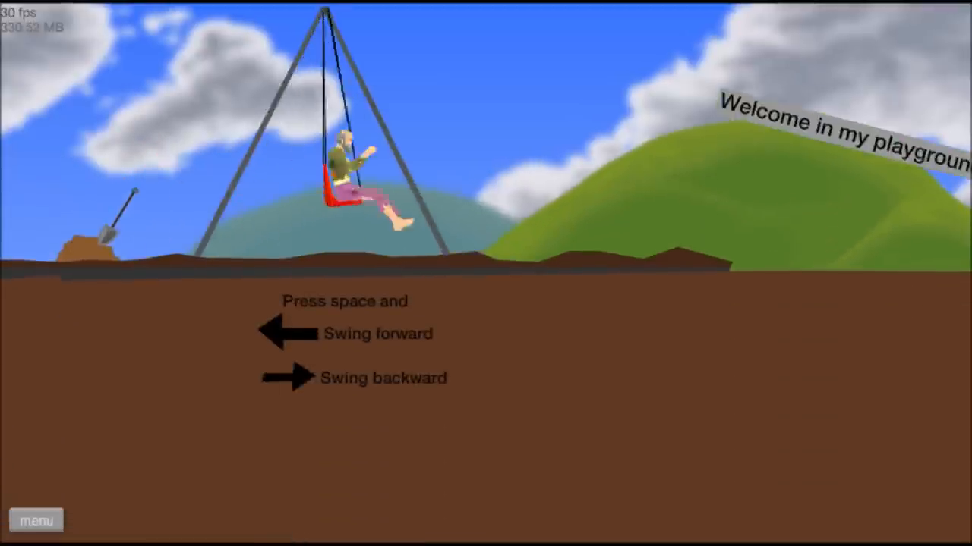
{"action": "left_click", "coordinate": [37, 519]}
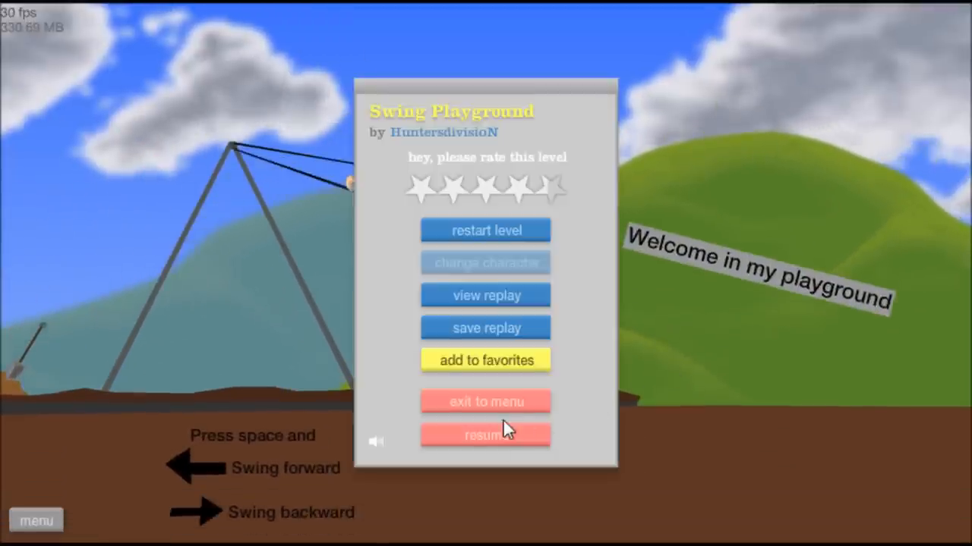
{"action": "left_click", "coordinate": [486, 401]}
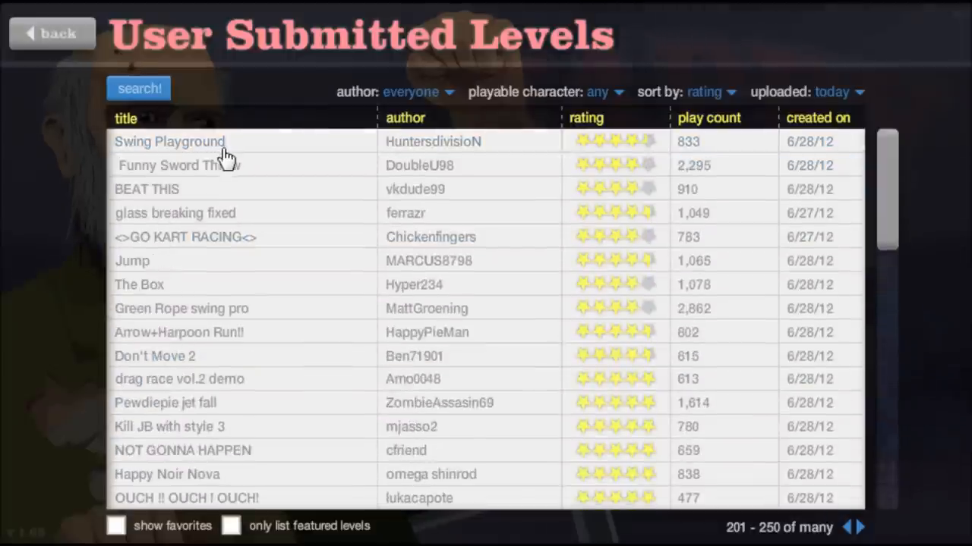
Step: Start MattGroening's Green Rope swing pro level from its details panel
{"action": "left_click", "coordinate": [182, 308]}
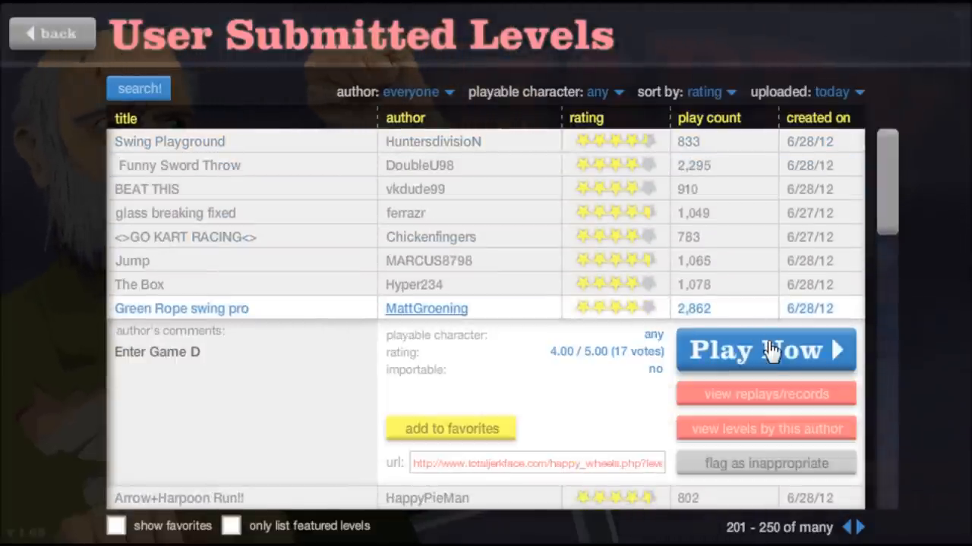
{"action": "left_click", "coordinate": [765, 349]}
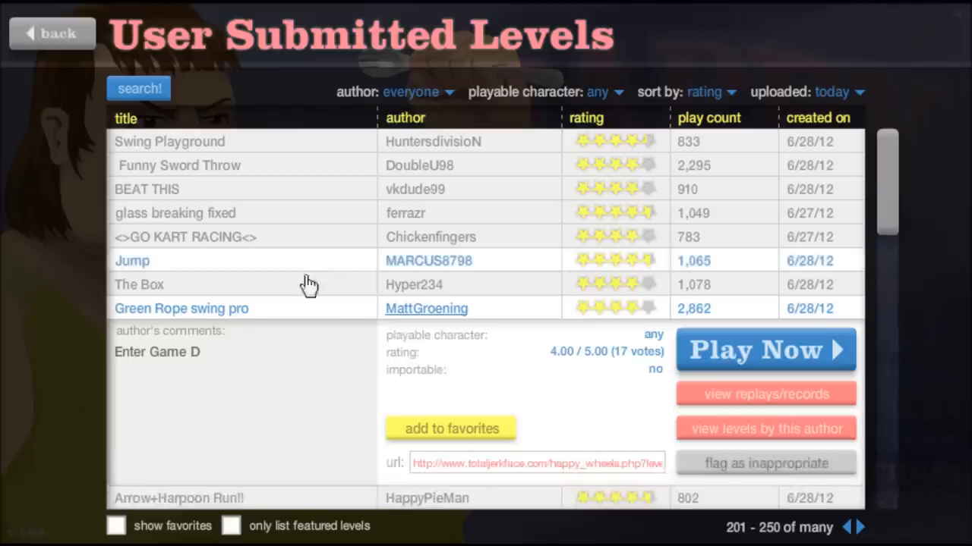
Step: Start Chickenfingers' GO KART RACING and launch the kart with Space
{"action": "left_click", "coordinate": [185, 237]}
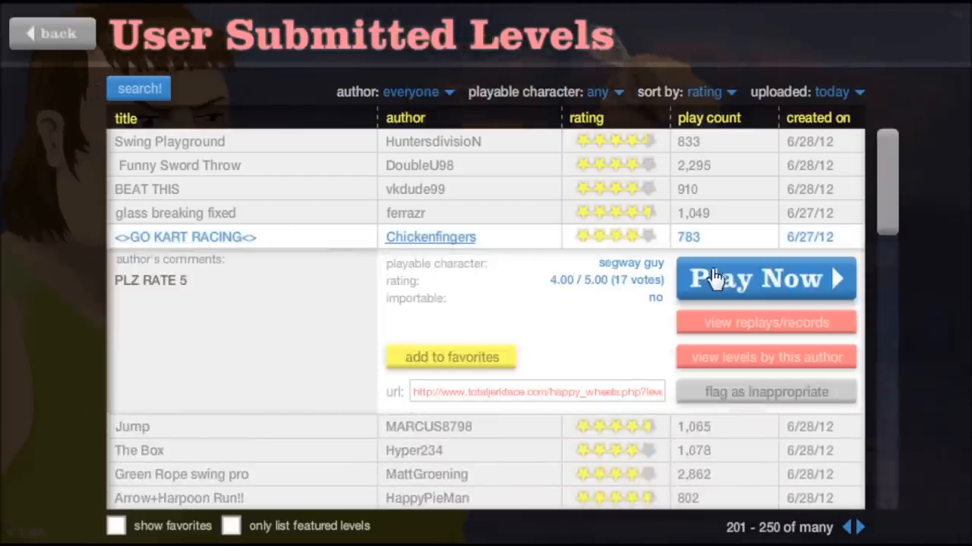
{"action": "left_click", "coordinate": [762, 278]}
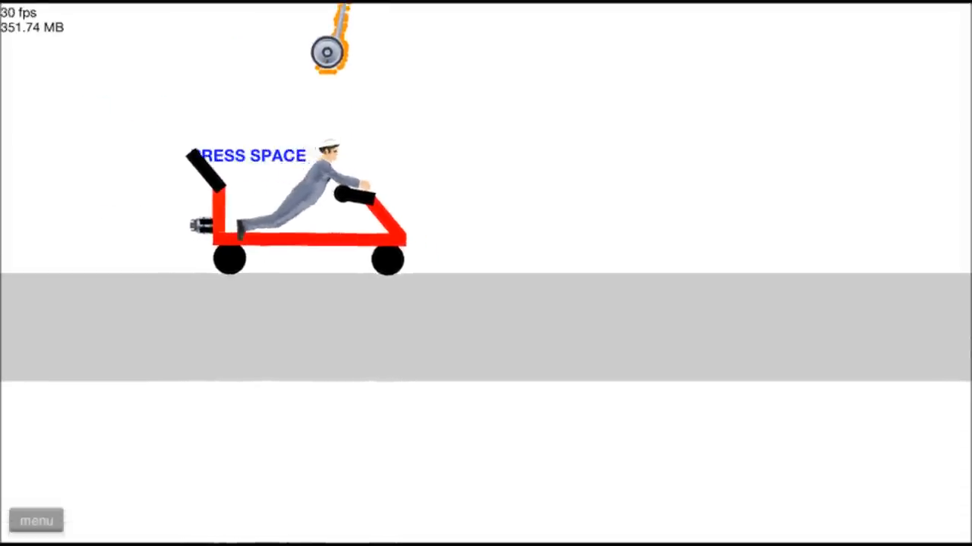
{"action": "key", "text": "space"}
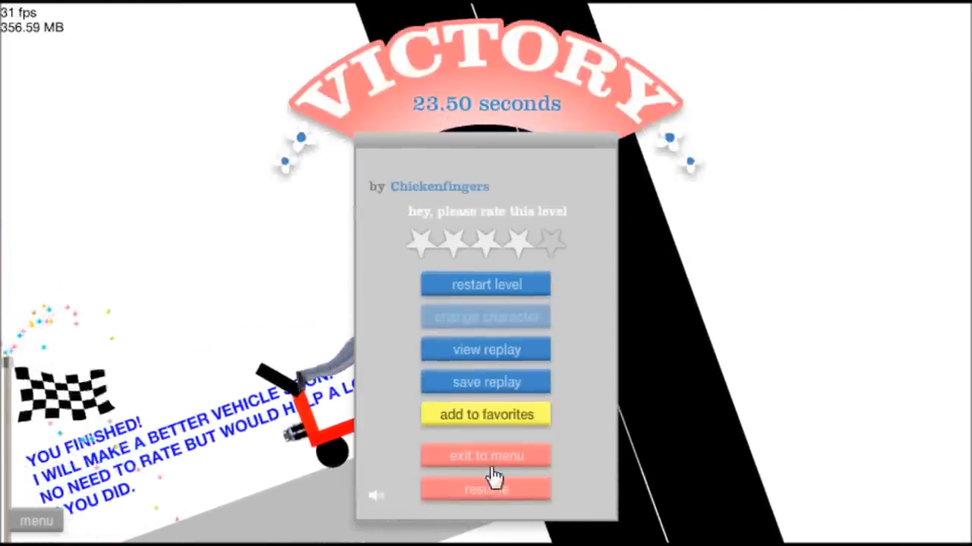
Step: Exit the 23.50-second GO KART RACING victory back to the level list
{"action": "left_click", "coordinate": [485, 455]}
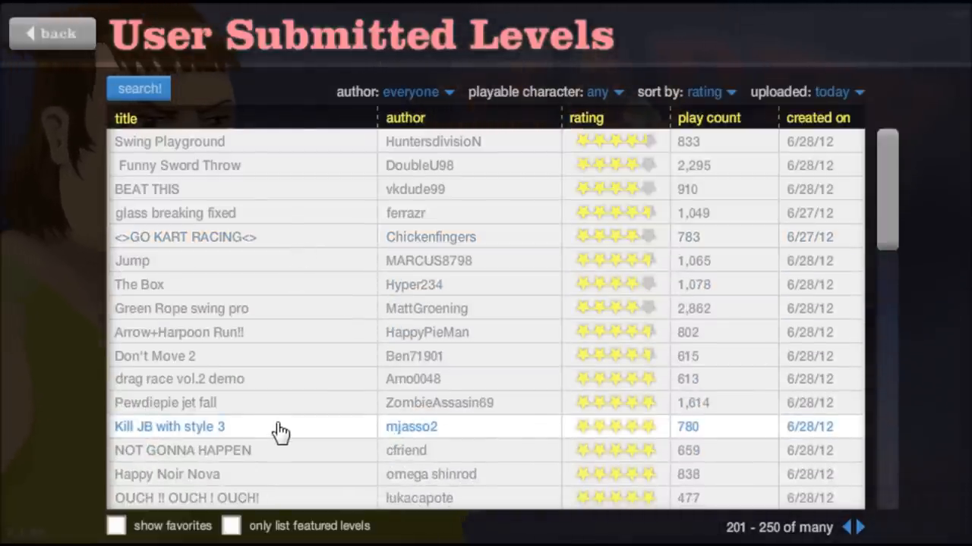
{"action": "left_click", "coordinate": [168, 426]}
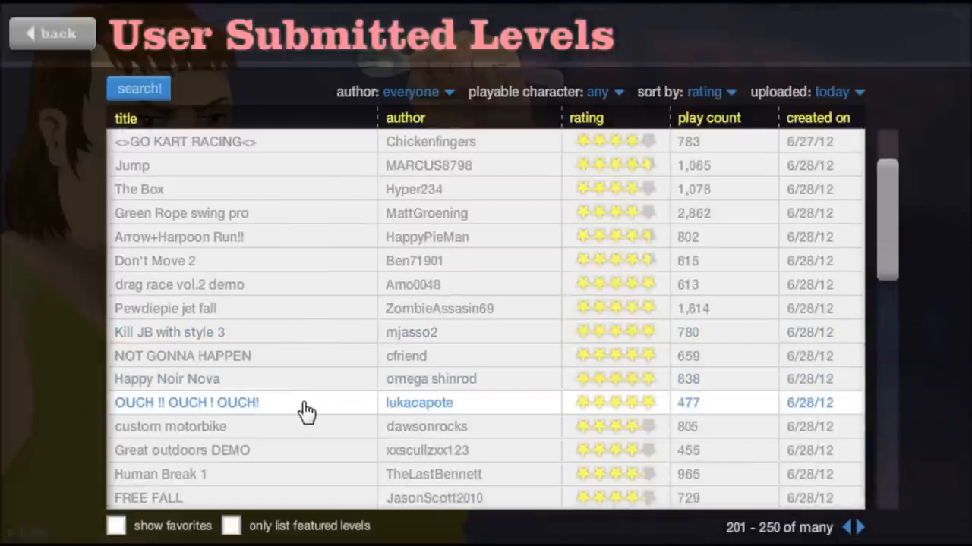
{"action": "left_click", "coordinate": [185, 402]}
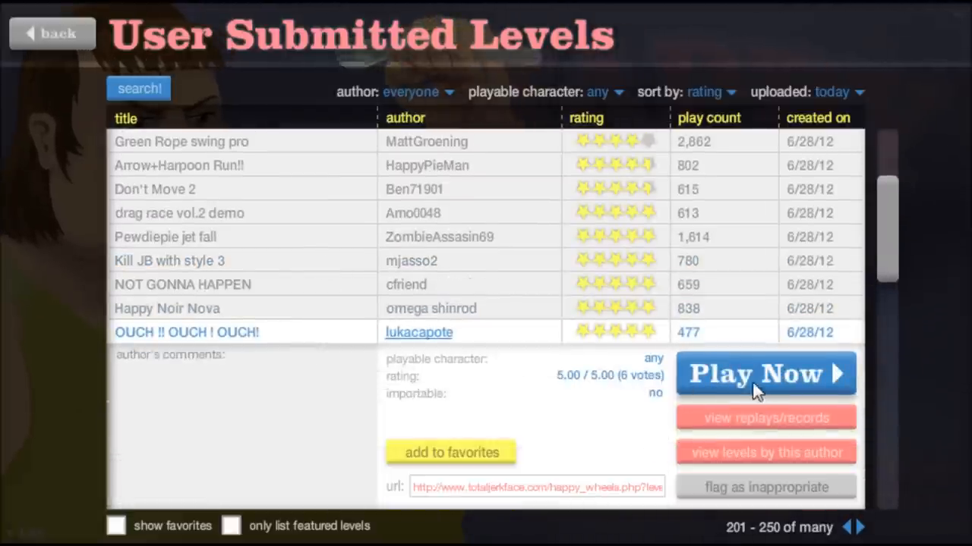
{"action": "left_click", "coordinate": [765, 373]}
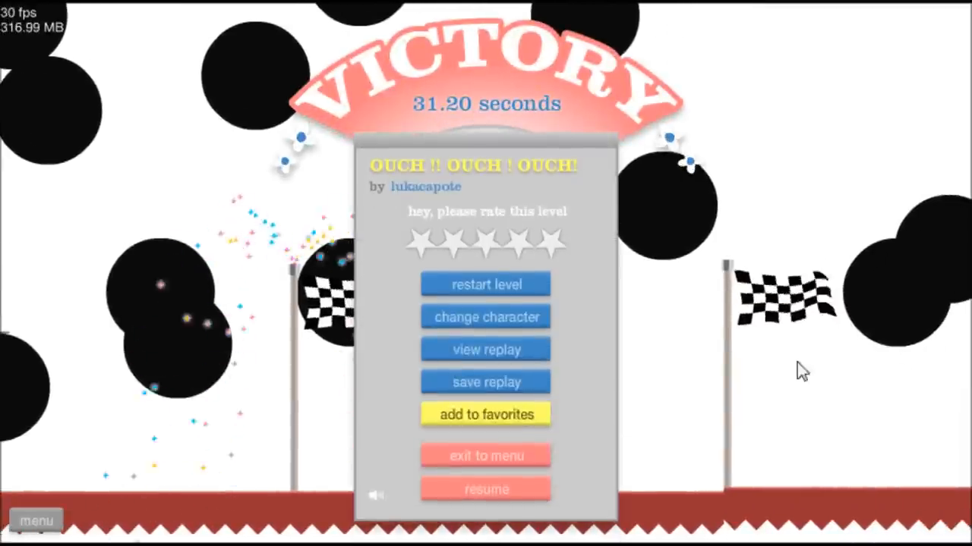
{"action": "mouse_move", "coordinate": [535, 463]}
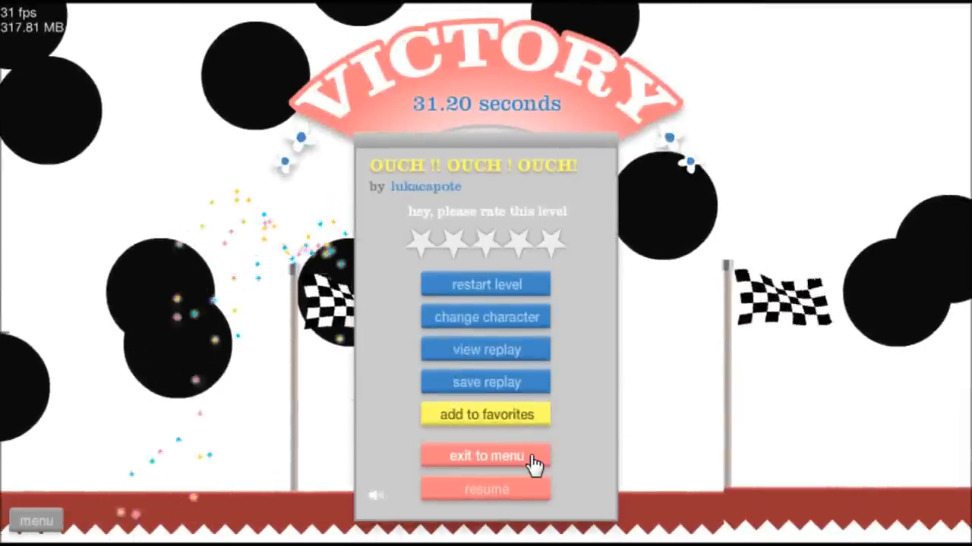
Step: Exit the 31.20-second OUCH !! OUCH ! OUCH! victory back to the level list
{"action": "left_click", "coordinate": [485, 455]}
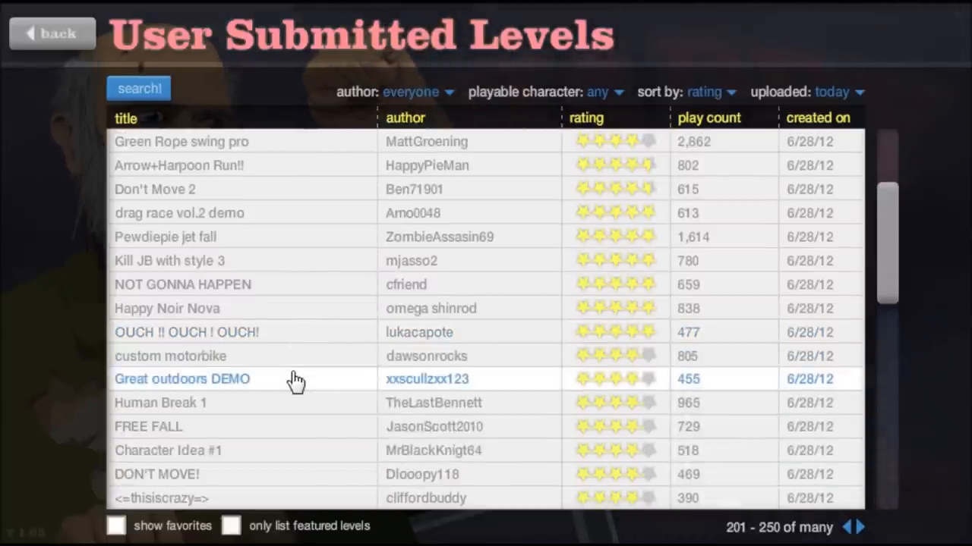
Step: Win Great outdoors DEMO in 13.06 seconds and exit to the level list
{"action": "left_click", "coordinate": [182, 379]}
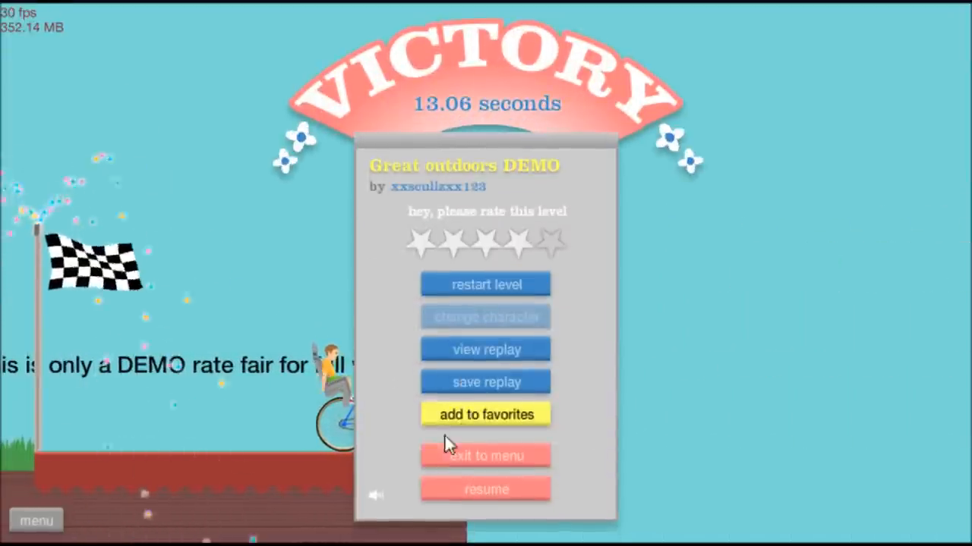
{"action": "left_click", "coordinate": [486, 455]}
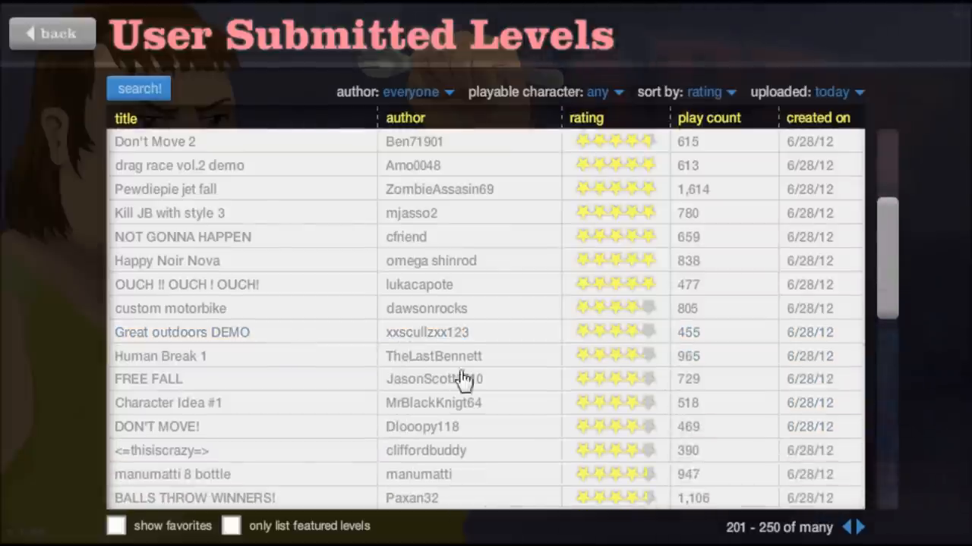
Step: Pick nikola44's rope swing level from further down the list
{"action": "scroll", "scroll_direction": "down", "scroll_amount": 3}
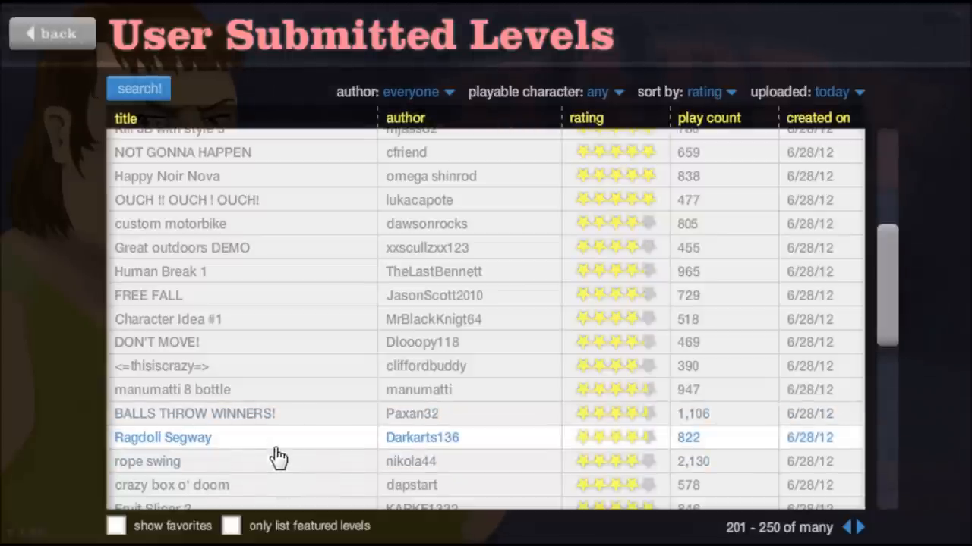
{"action": "left_click", "coordinate": [162, 438]}
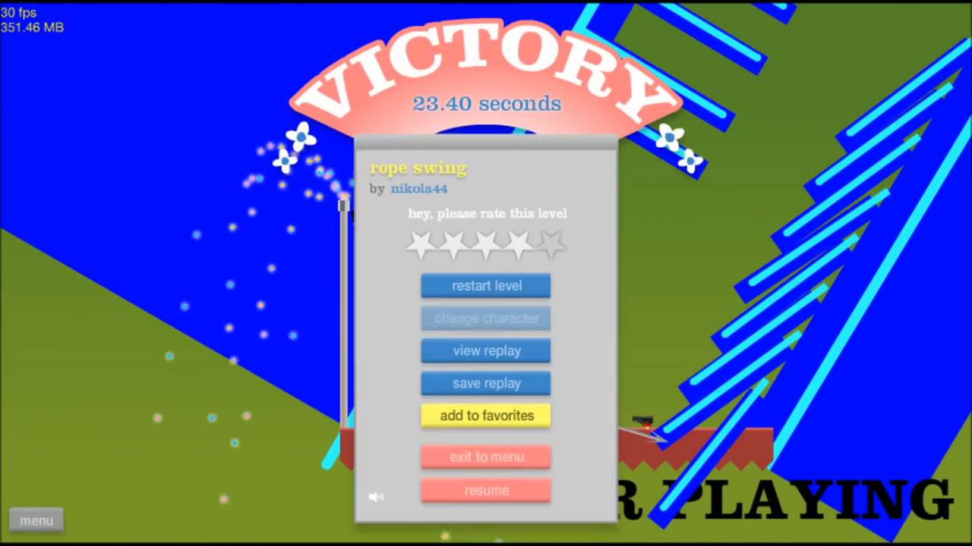
Step: Expand the info panel for 'crazy box o' doom' in the user-submitted list
{"action": "left_click", "coordinate": [486, 457]}
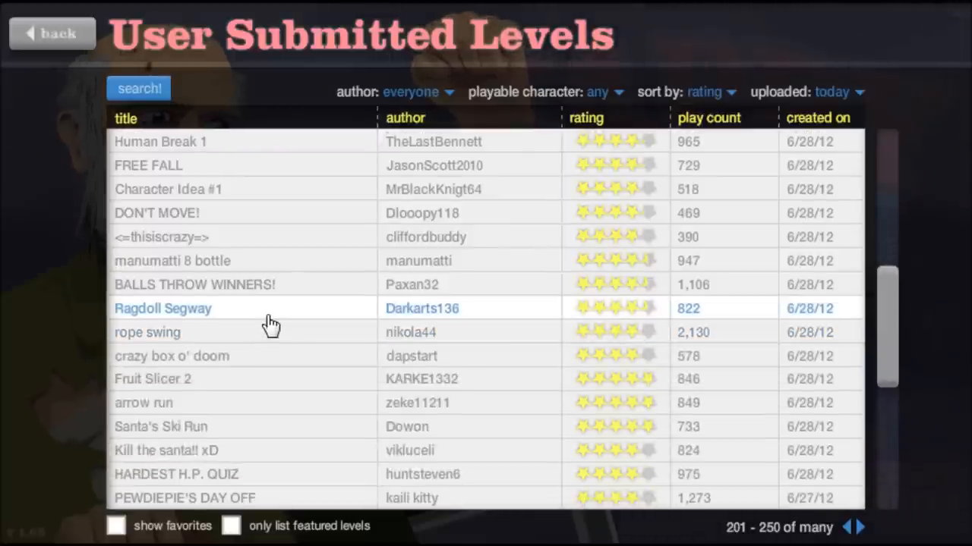
{"action": "mouse_move", "coordinate": [252, 379]}
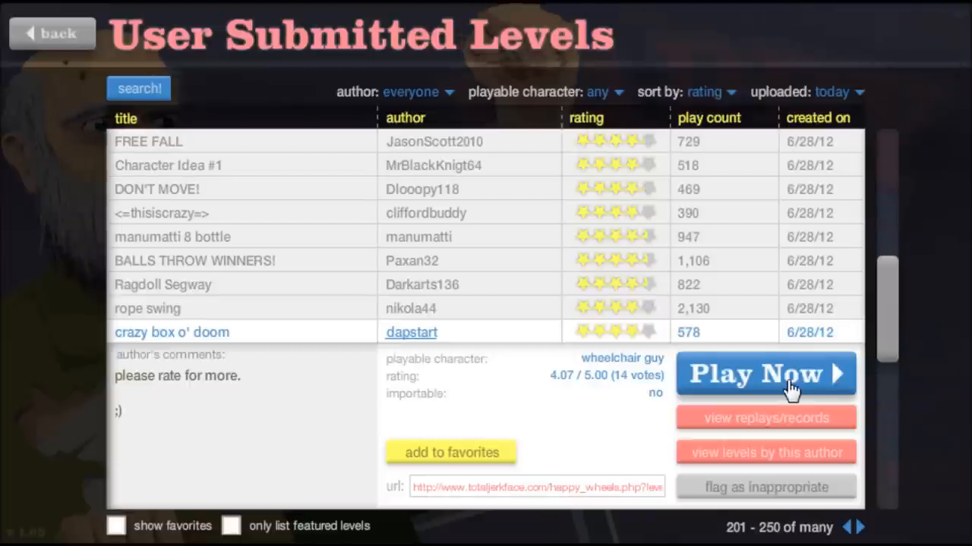
Step: Play from crazy box o' doom through a 64.86-second Fruit Slicer 2 victory and exit to menu
{"action": "left_click", "coordinate": [171, 331]}
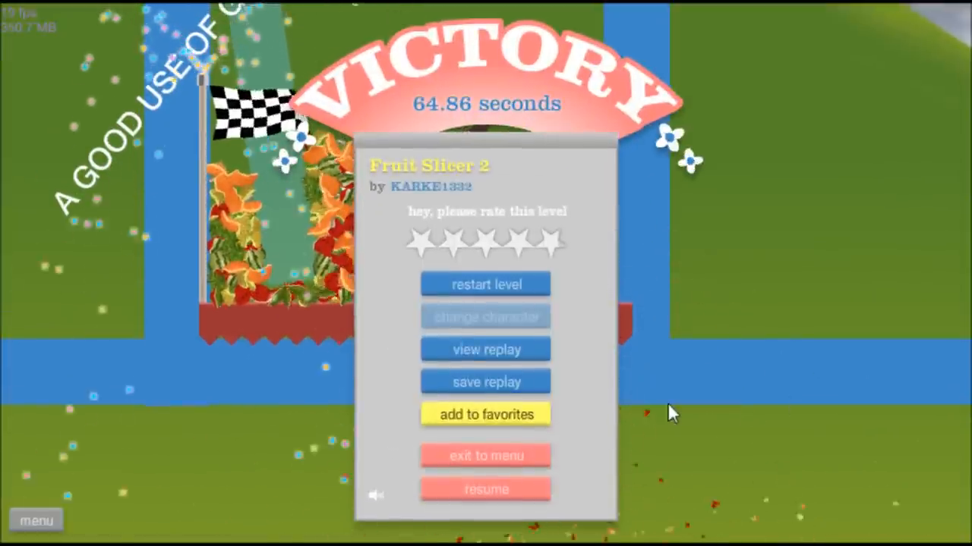
{"action": "left_click", "coordinate": [486, 455]}
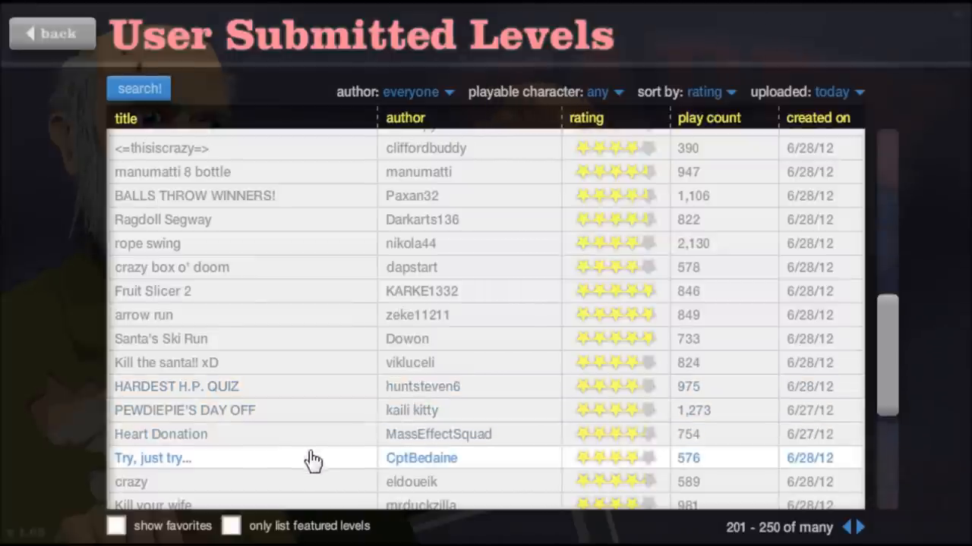
Step: Select 'Try, just try...' by CptBedaine and launch it with Play Now
{"action": "left_click", "coordinate": [152, 458]}
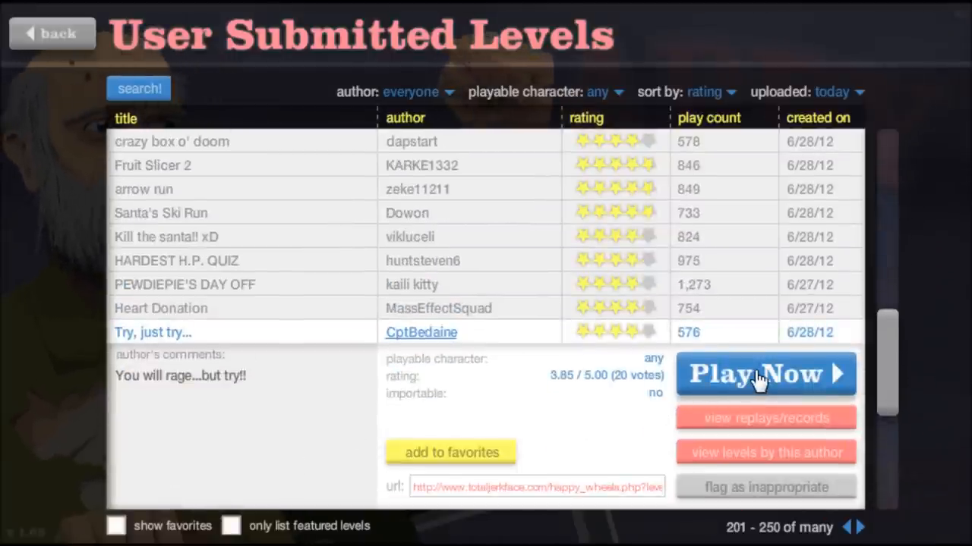
{"action": "left_click", "coordinate": [766, 374]}
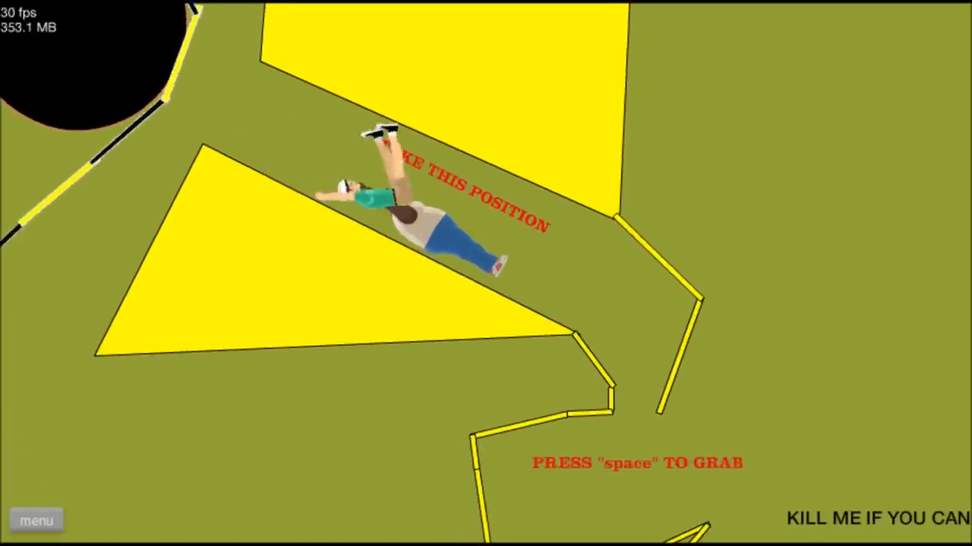